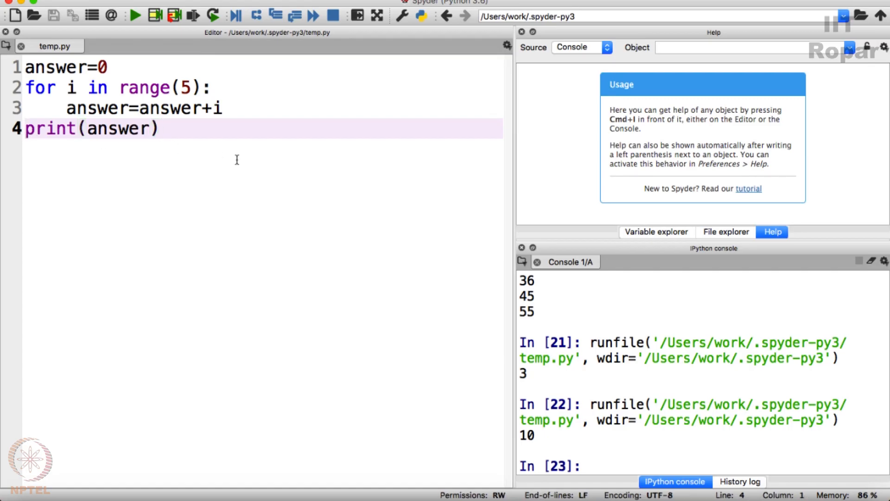
Indent print(answer) so it sits inside the for-loop body.
double_click(51, 128)
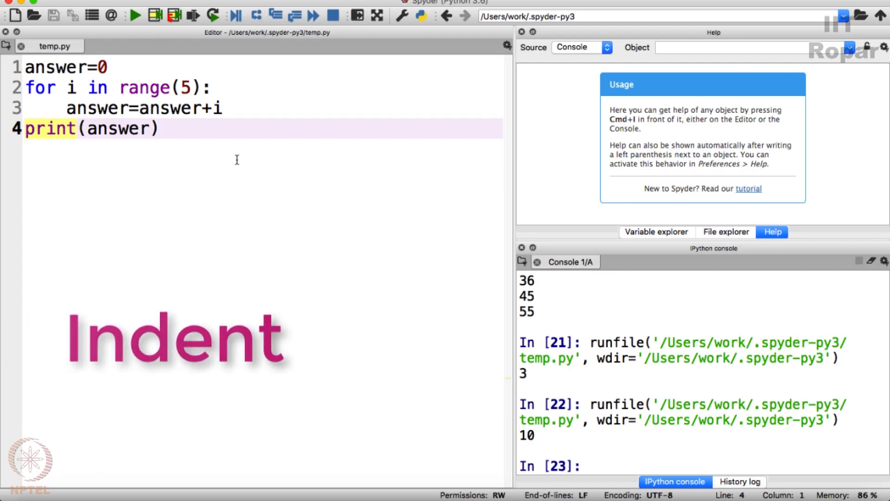
key(Tab)
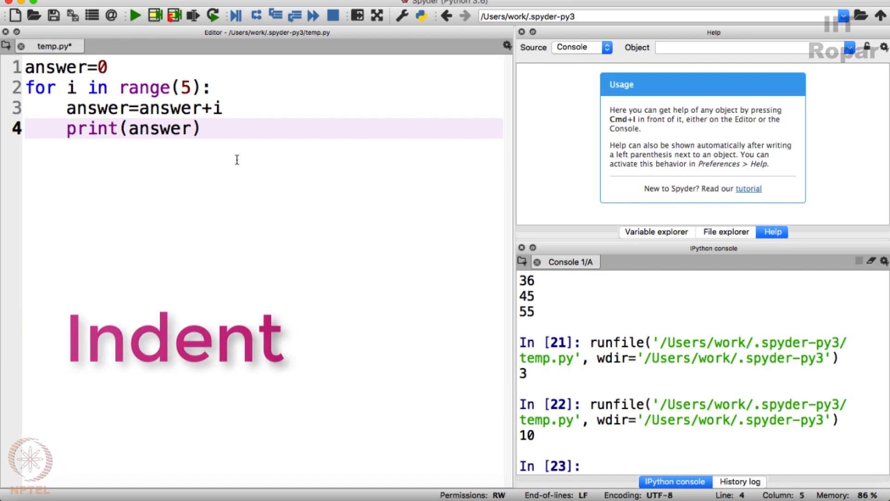
key(shift+tab)
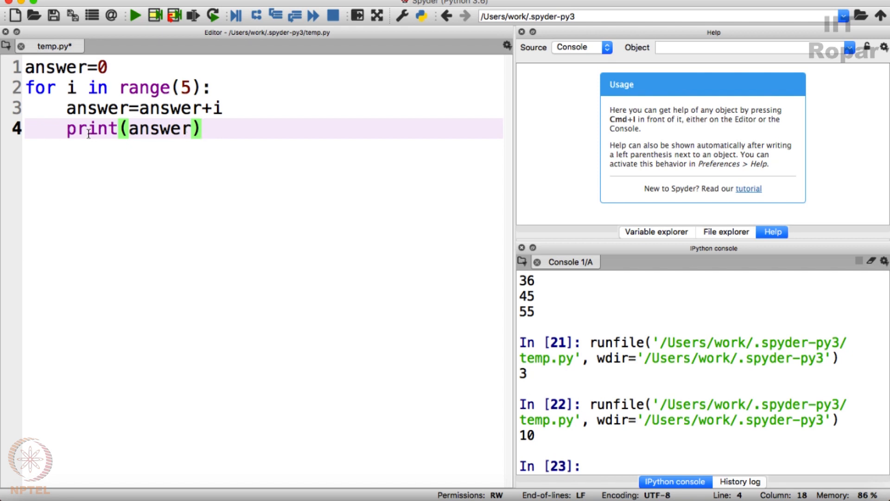
Run temp.py and check the console totals 0, 1, 3, 6, 10.
click(134, 16)
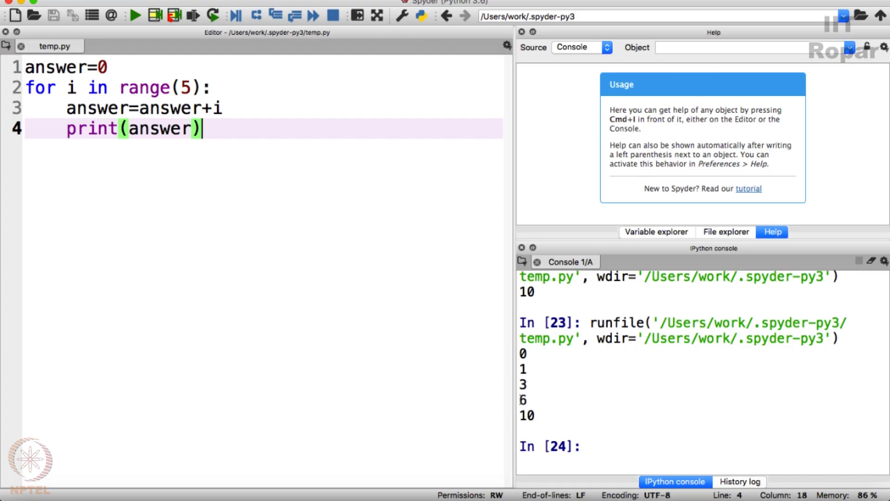
double_click(526, 415)
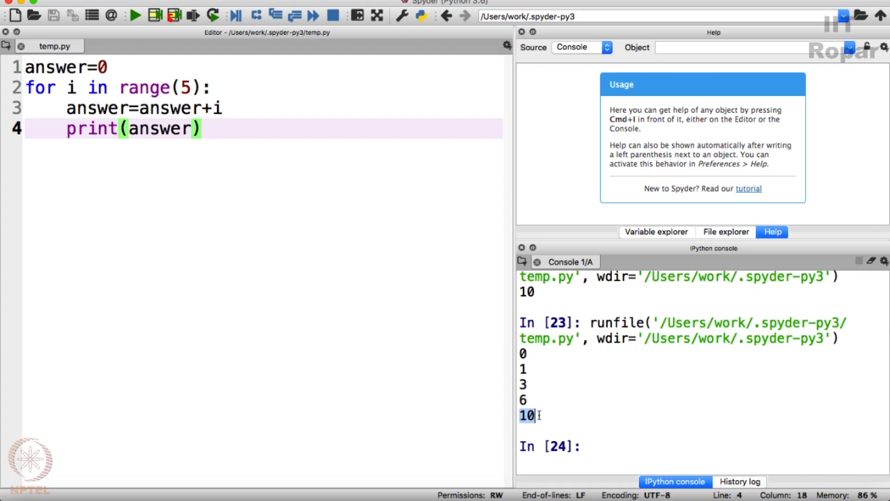
mouse_move(236, 163)
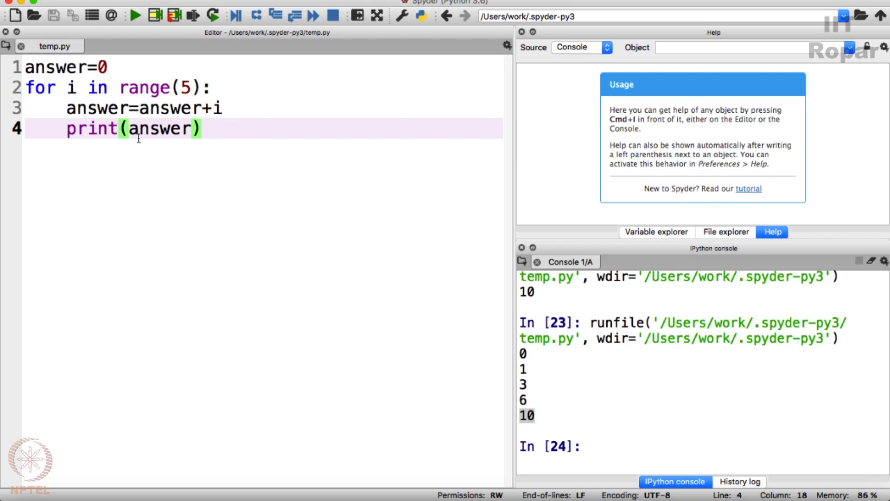
Write print("First ",i,"numbers, when added, gives", answer) as the loop's output line.
click(251, 107)
text(print(")
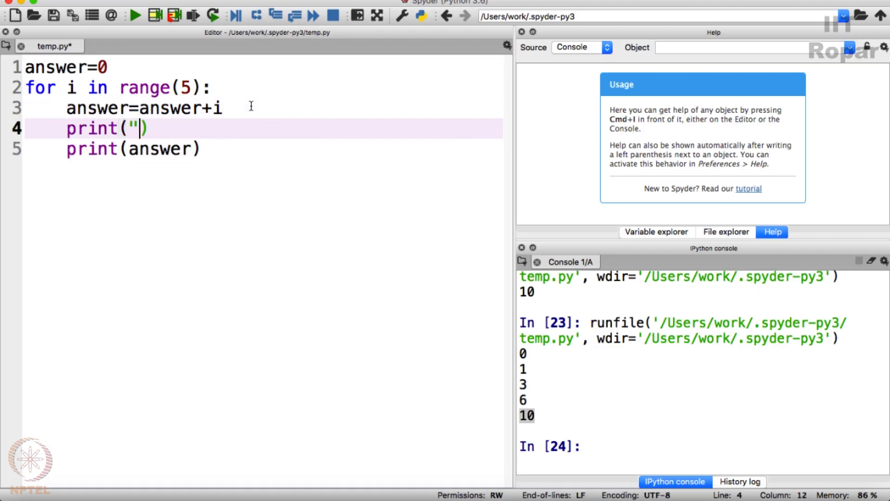
text(First)
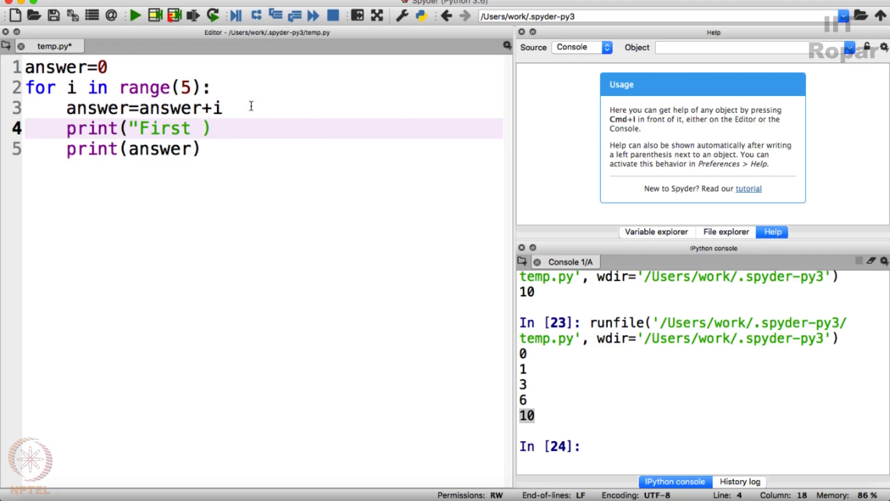
text(,i")
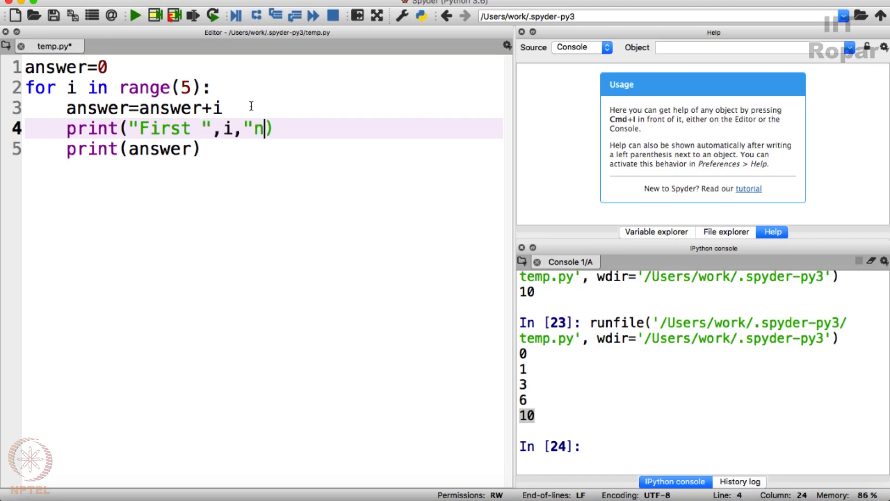
text(umbers)
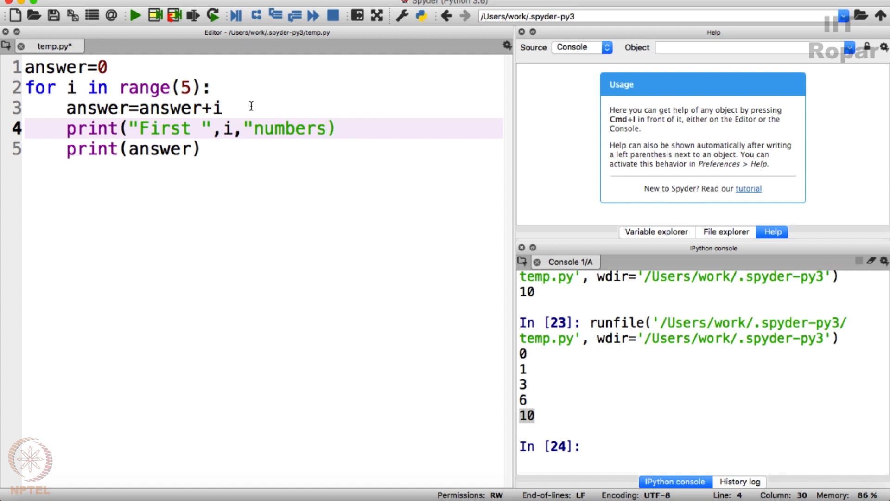
text(, when added)
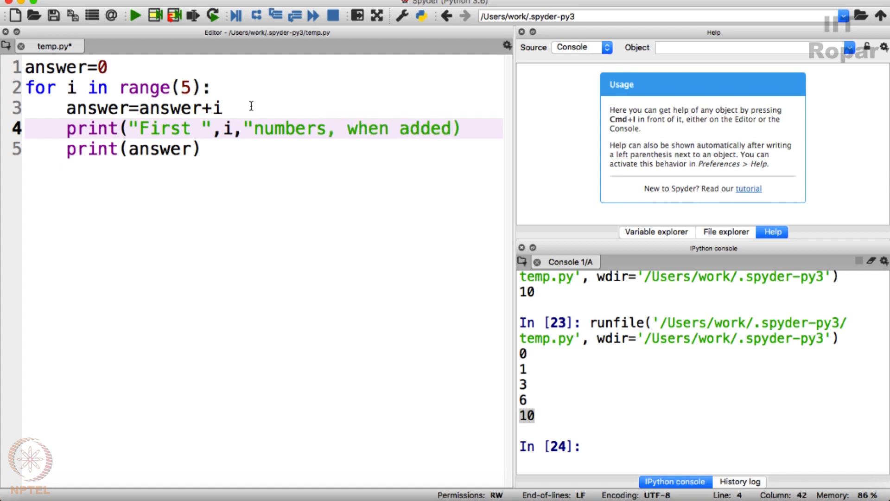
text(, gives)
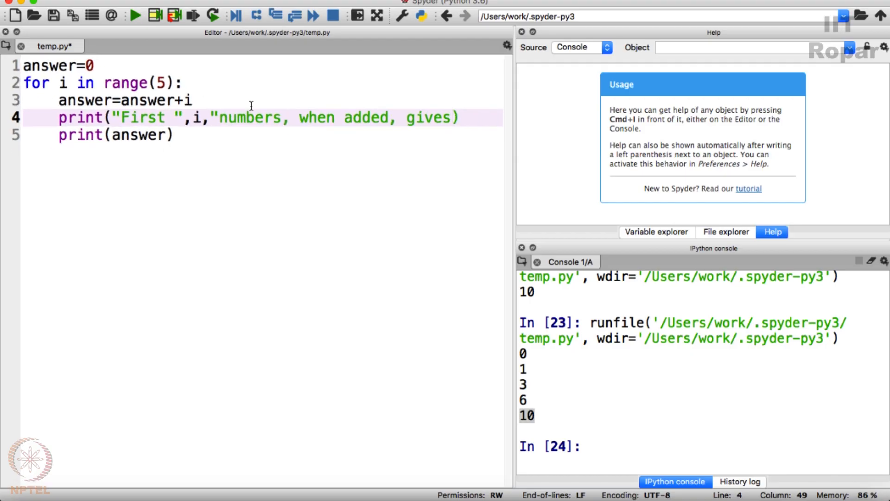
key(BackSpace)
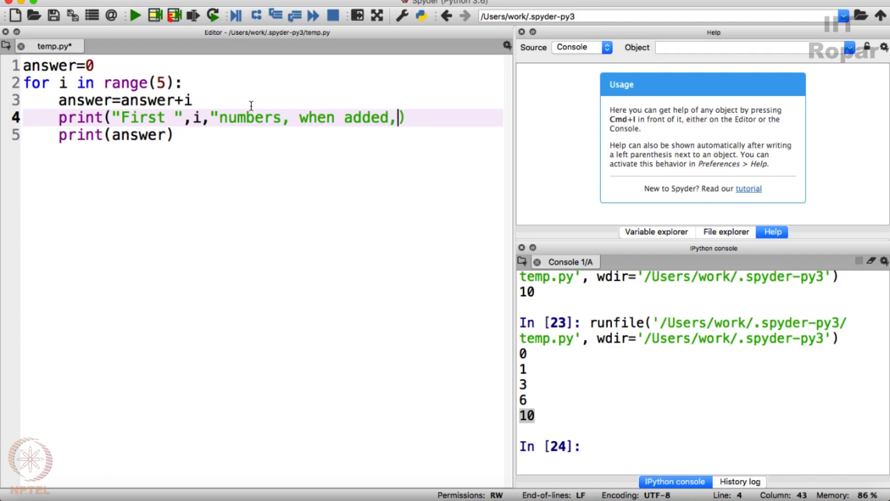
text(gives", answer)
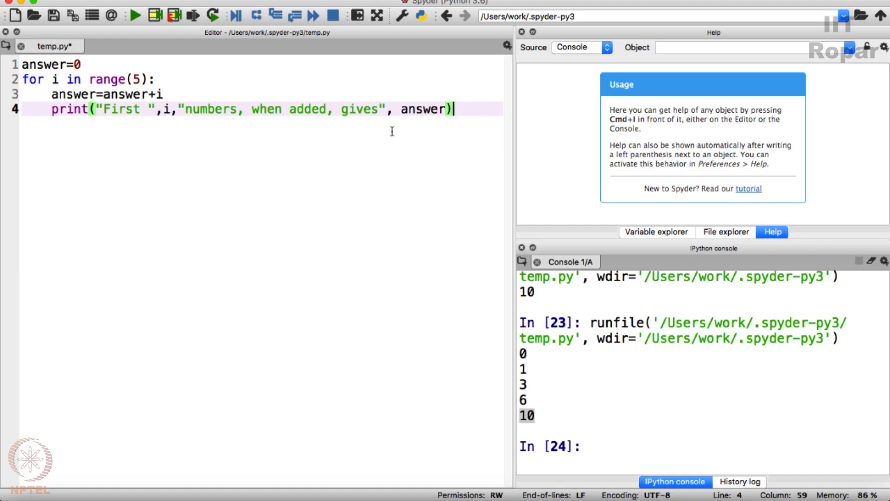
mouse_move(44, 88)
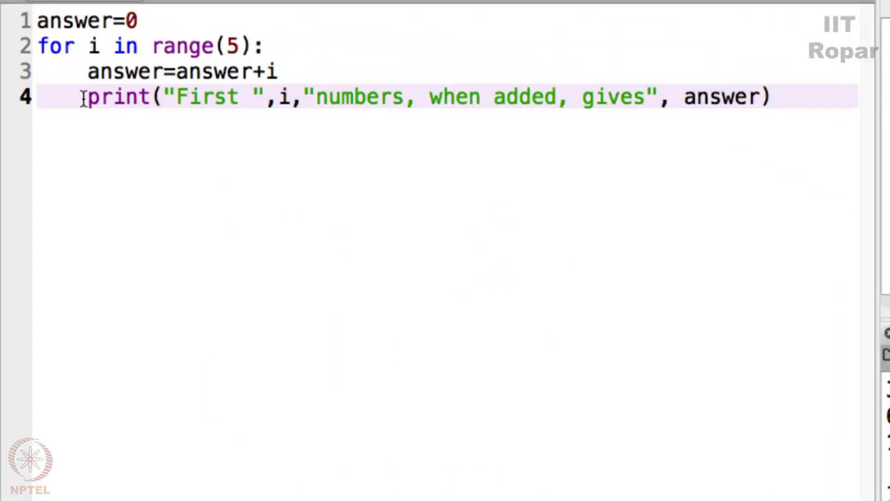
Clear the 5 from range() on line 2, leaving it empty.
drag(88, 96, 770, 97)
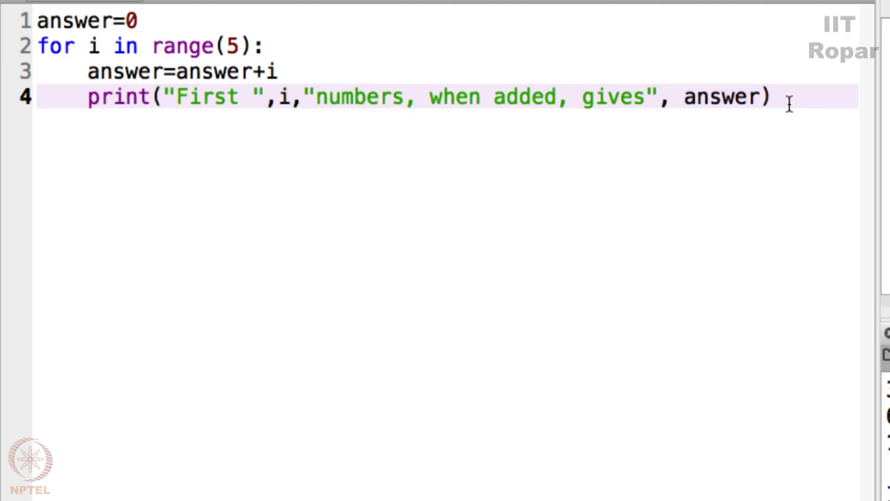
mouse_move(818, 99)
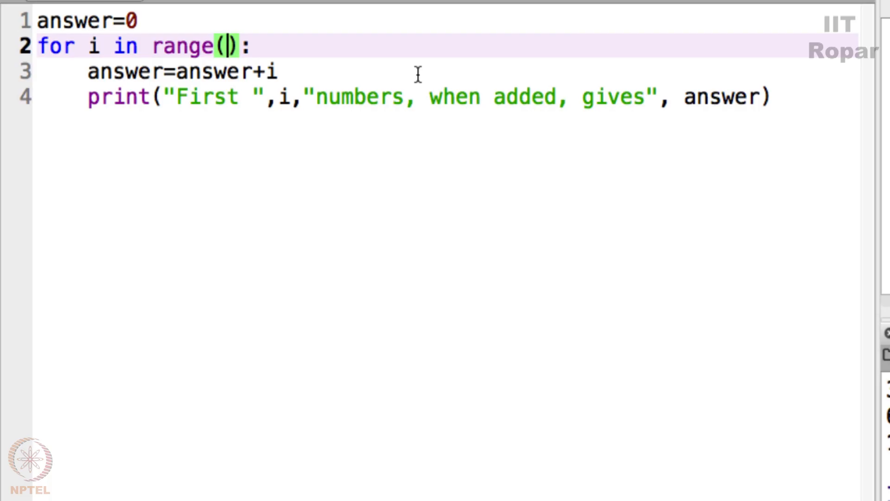
Set the loop to range(101) and scroll the console's running sums.
text(1)
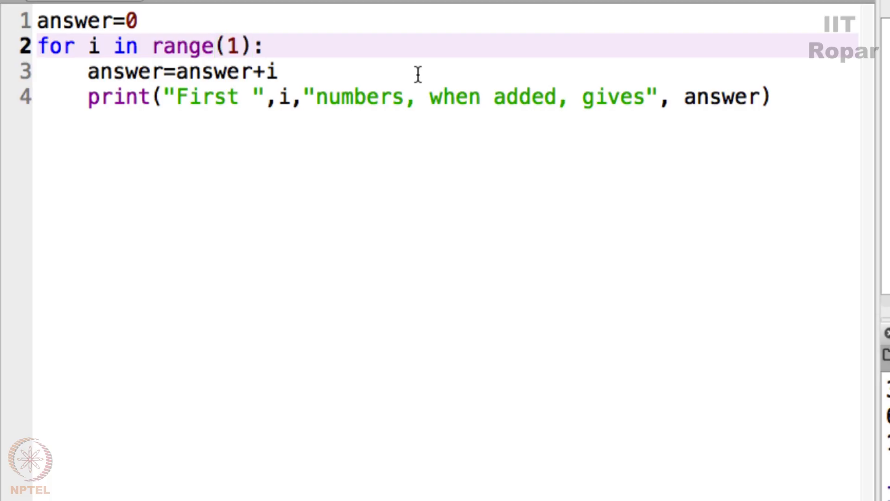
text(00)
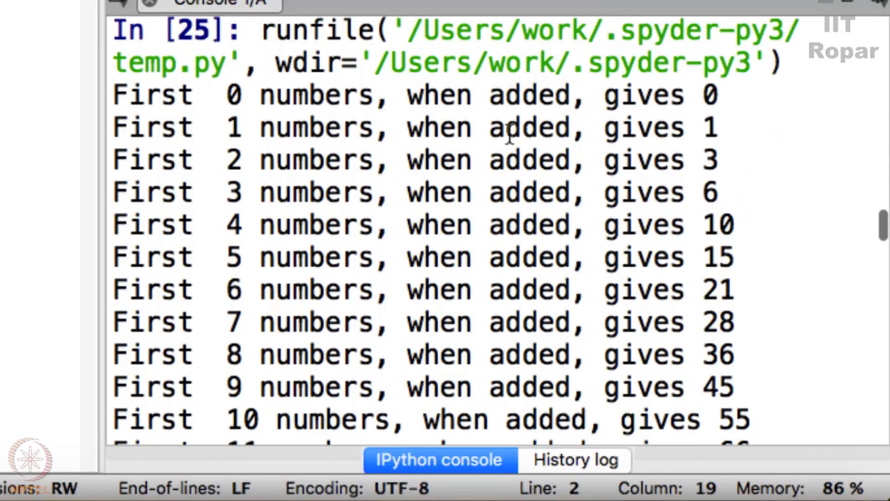
scroll(down, 3)
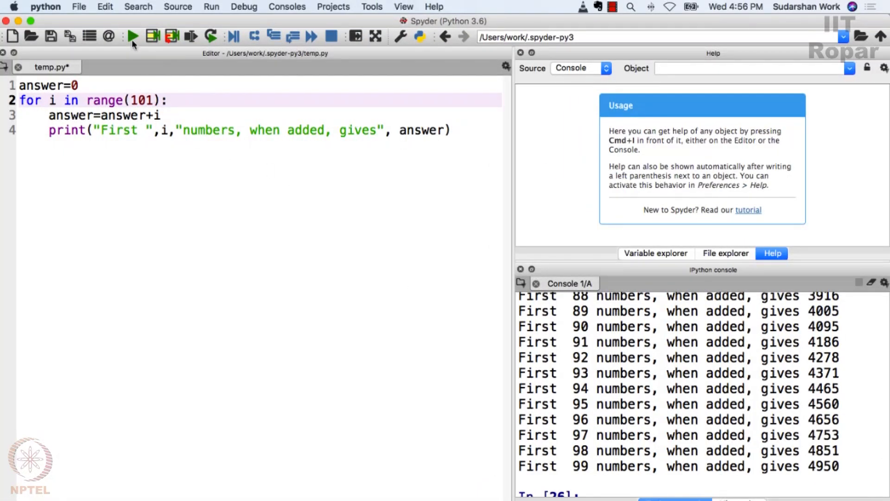
Run the range(101) loop to reach 100 numbers giving 5050, then change it to range(1001).
click(132, 36)
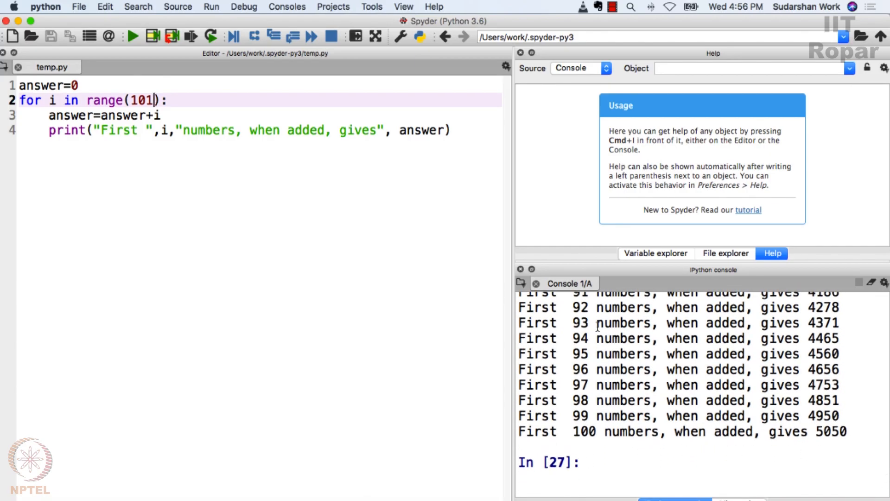
key(Backspace)
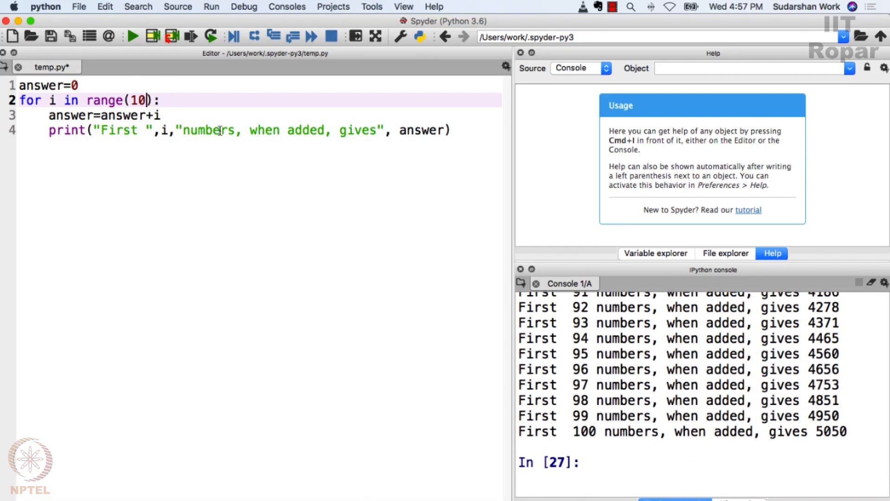
text(001)
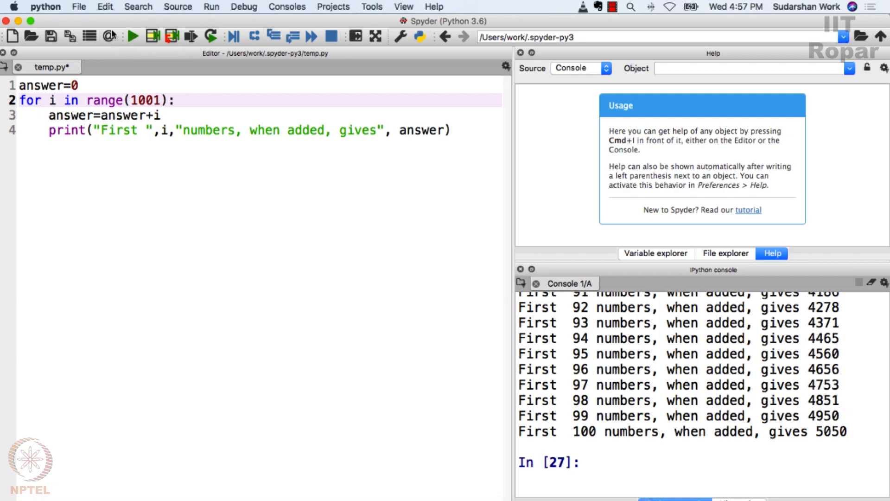
mouse_move(133, 36)
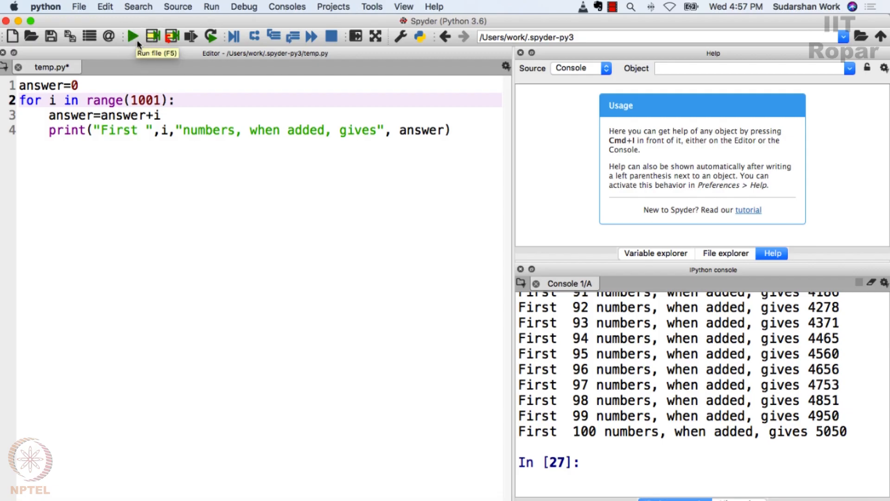
Run range(1001) to 500500, then rerun with range(10001) and follow its output.
click(132, 36)
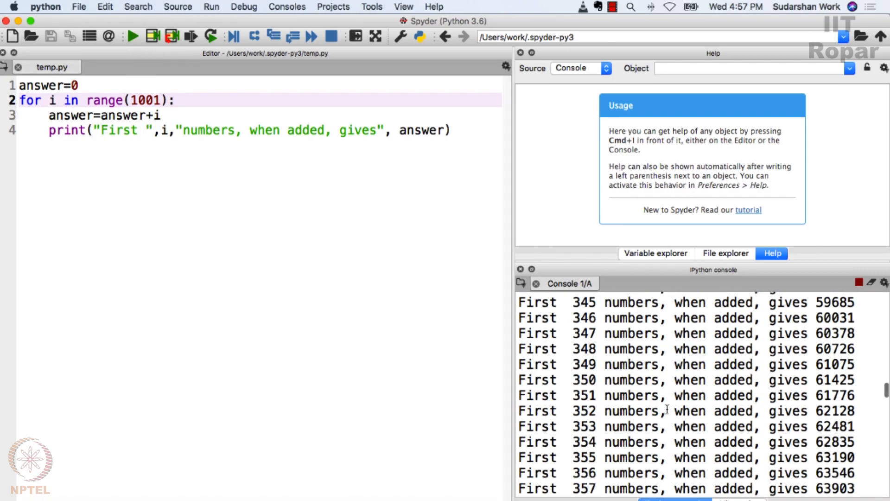
scroll(down, 3)
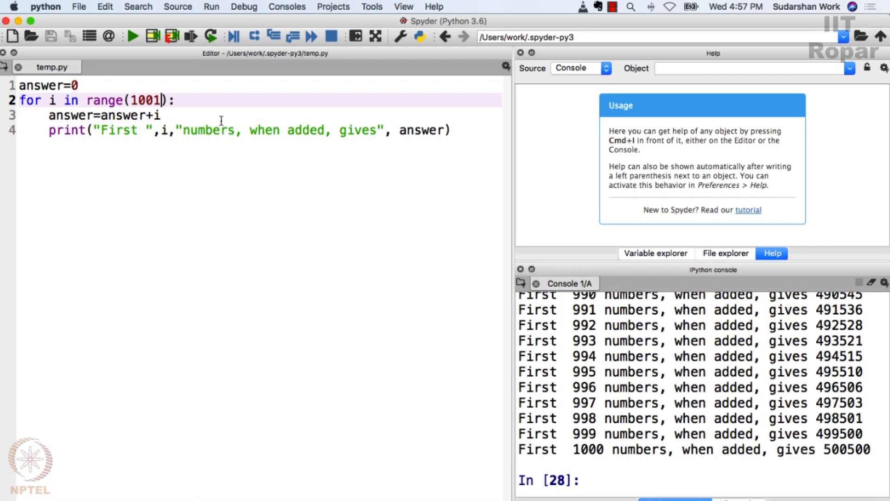
key(Backspace)
text(0)
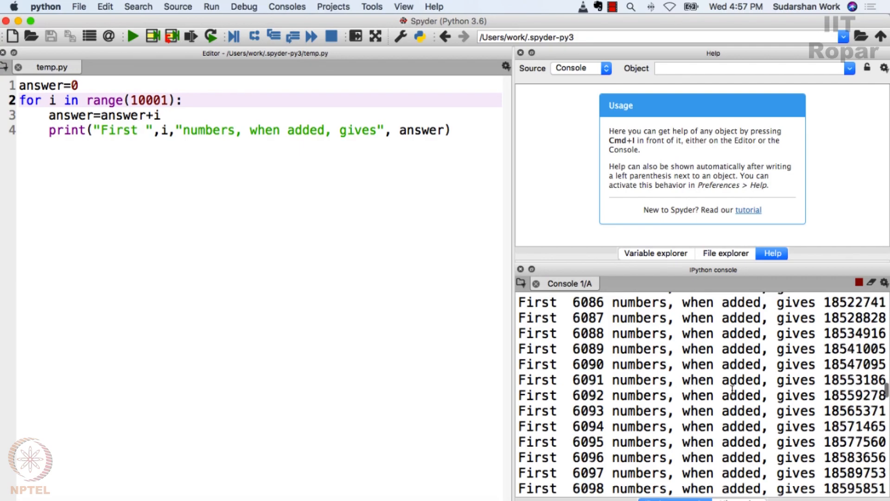
scroll(down, 3)
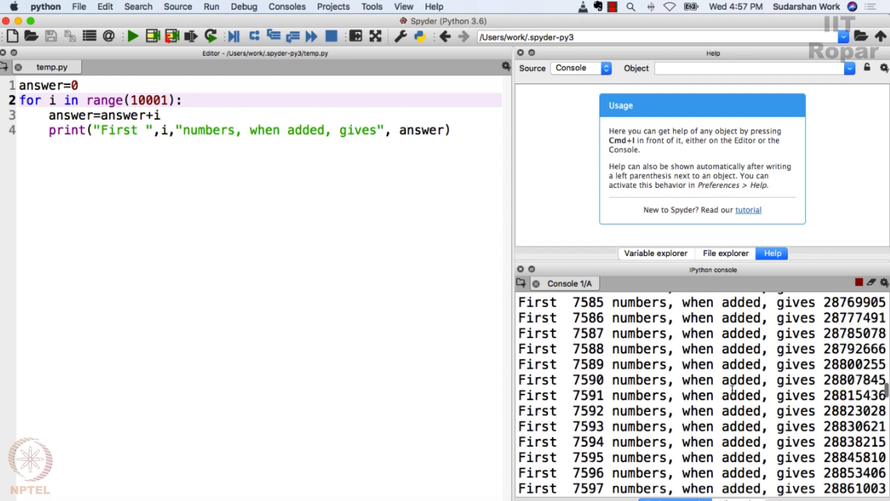